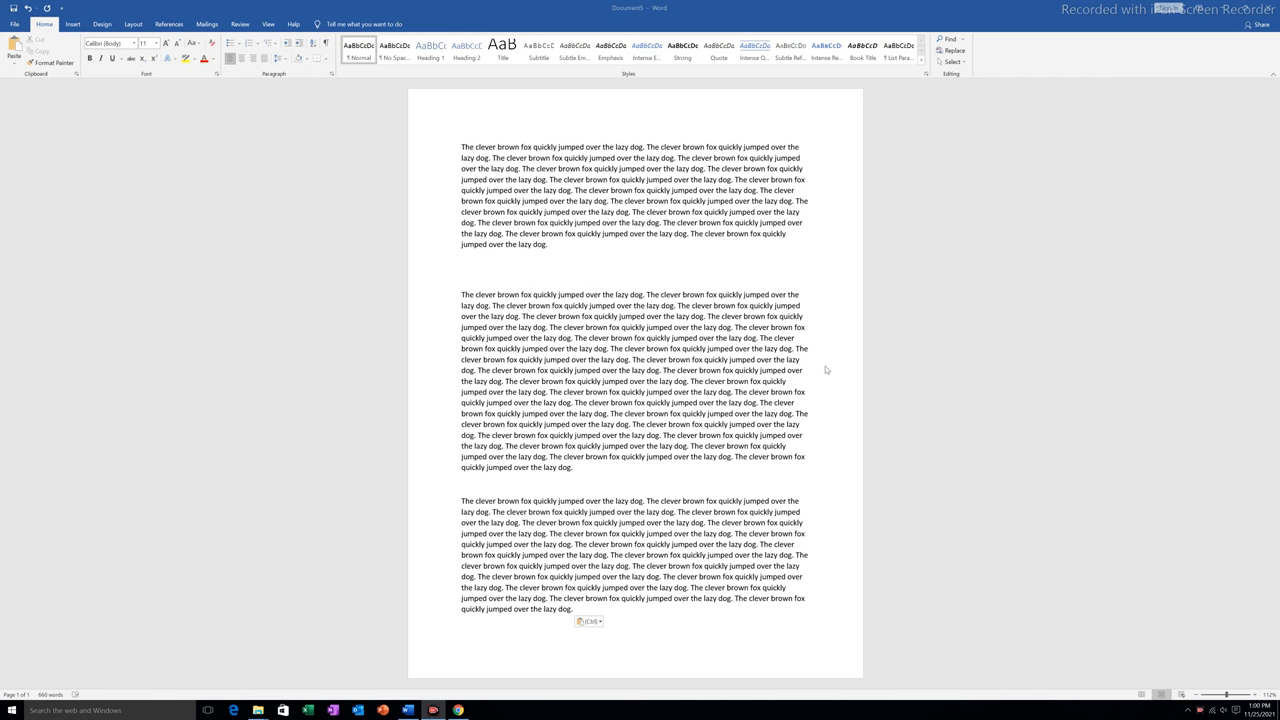
pyautogui.moveTo(140, 4)
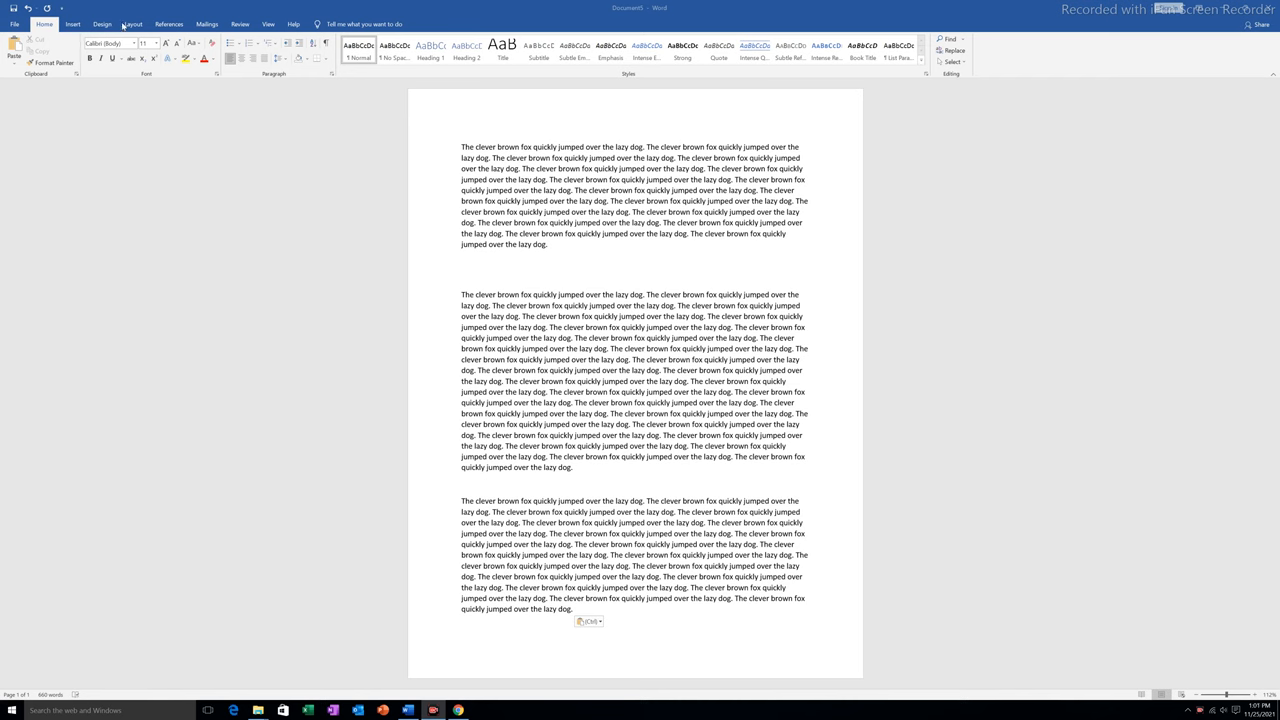
# Apply the Two option under Layout > Columns to the entire document.
pyautogui.click(132, 23)
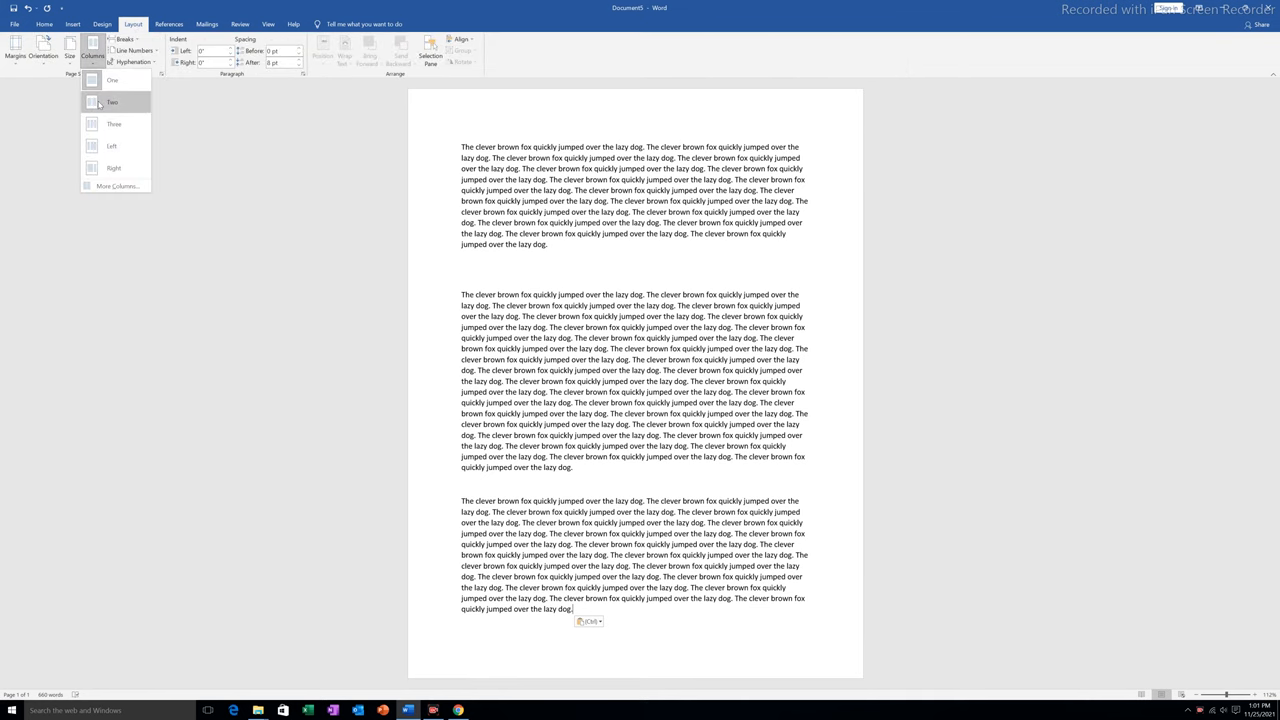
pyautogui.click(112, 101)
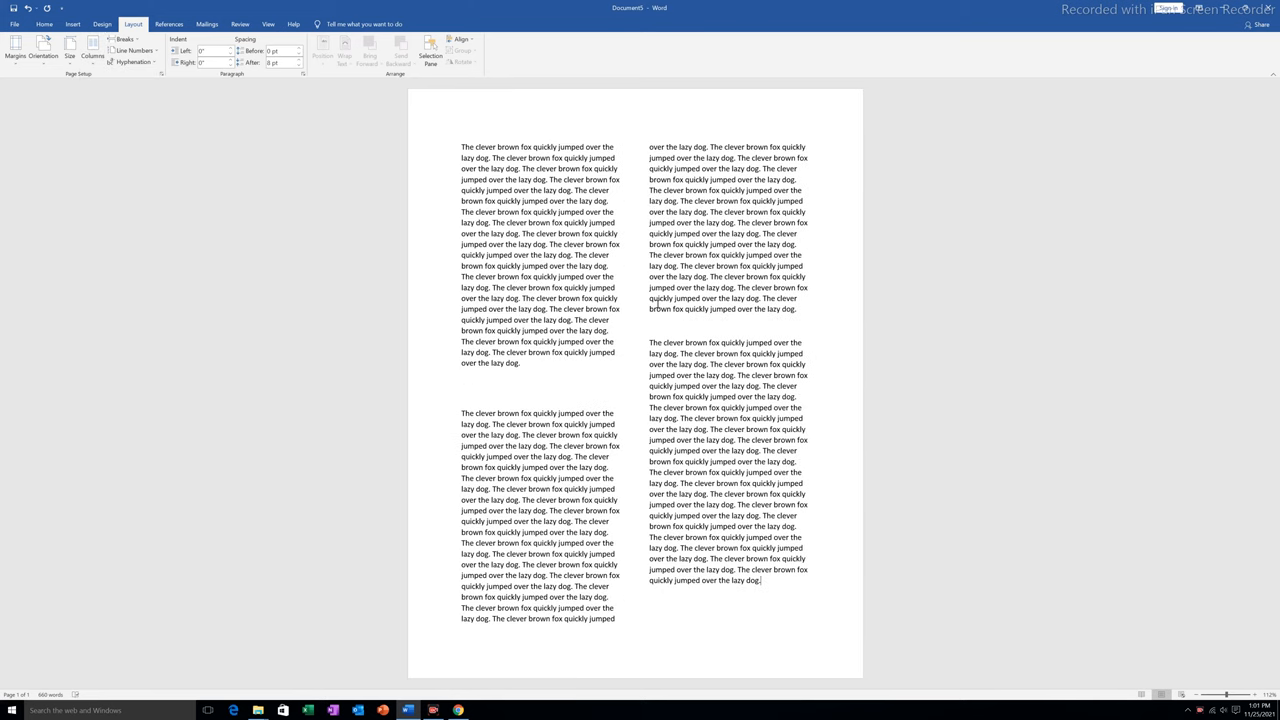
# Return the document to a single column and bring up More Columns settings.
pyautogui.click(92, 48)
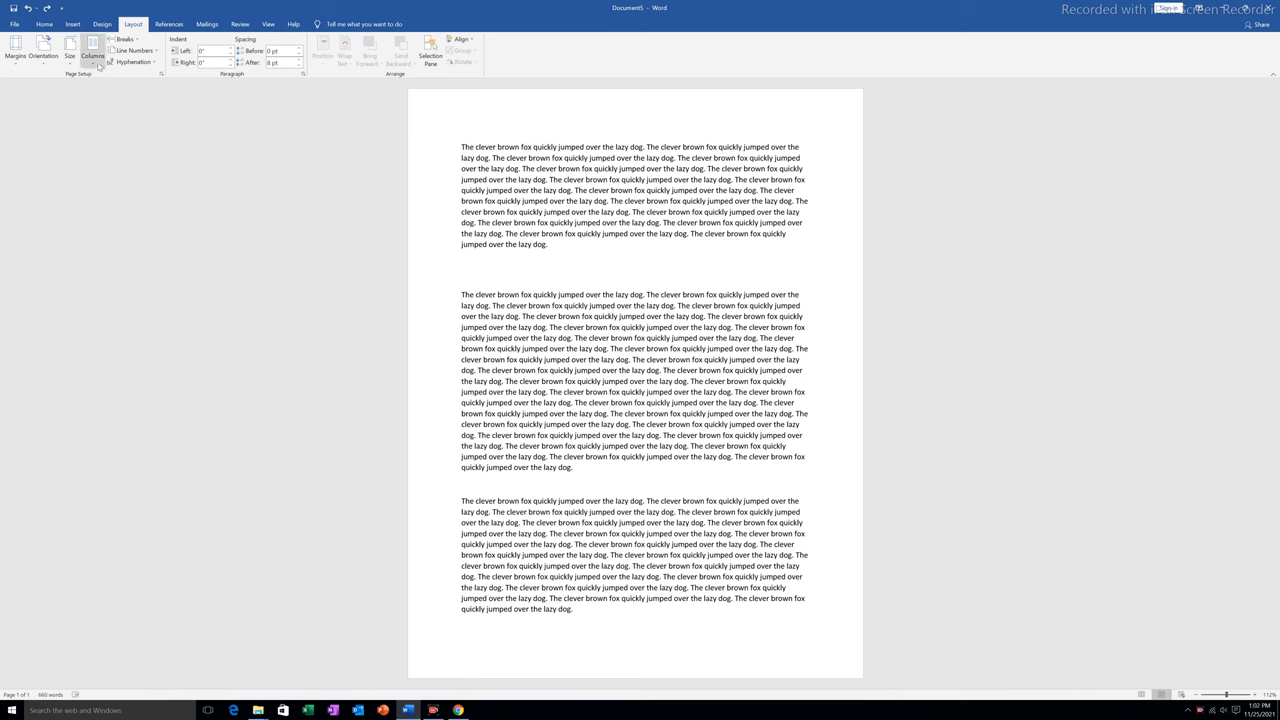
pyautogui.click(92, 57)
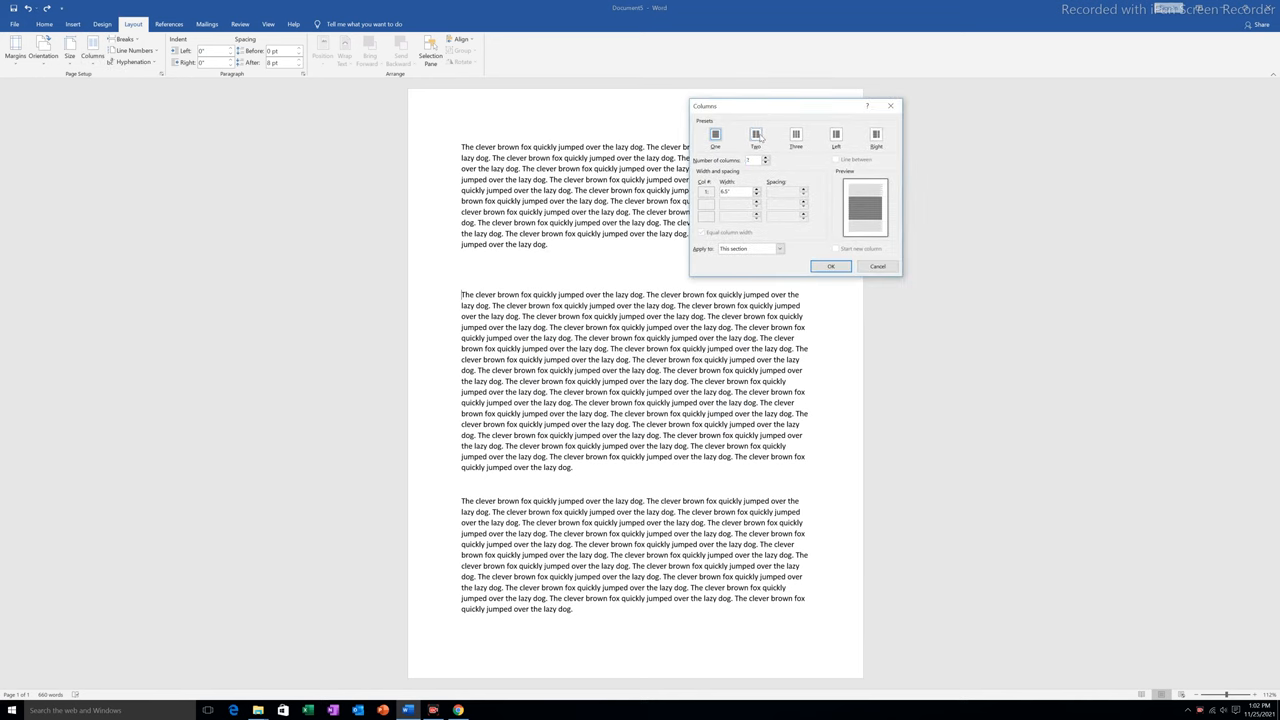
# In the Columns dialog, pick Two columns applied to 'This point forward'.
pyautogui.click(756, 135)
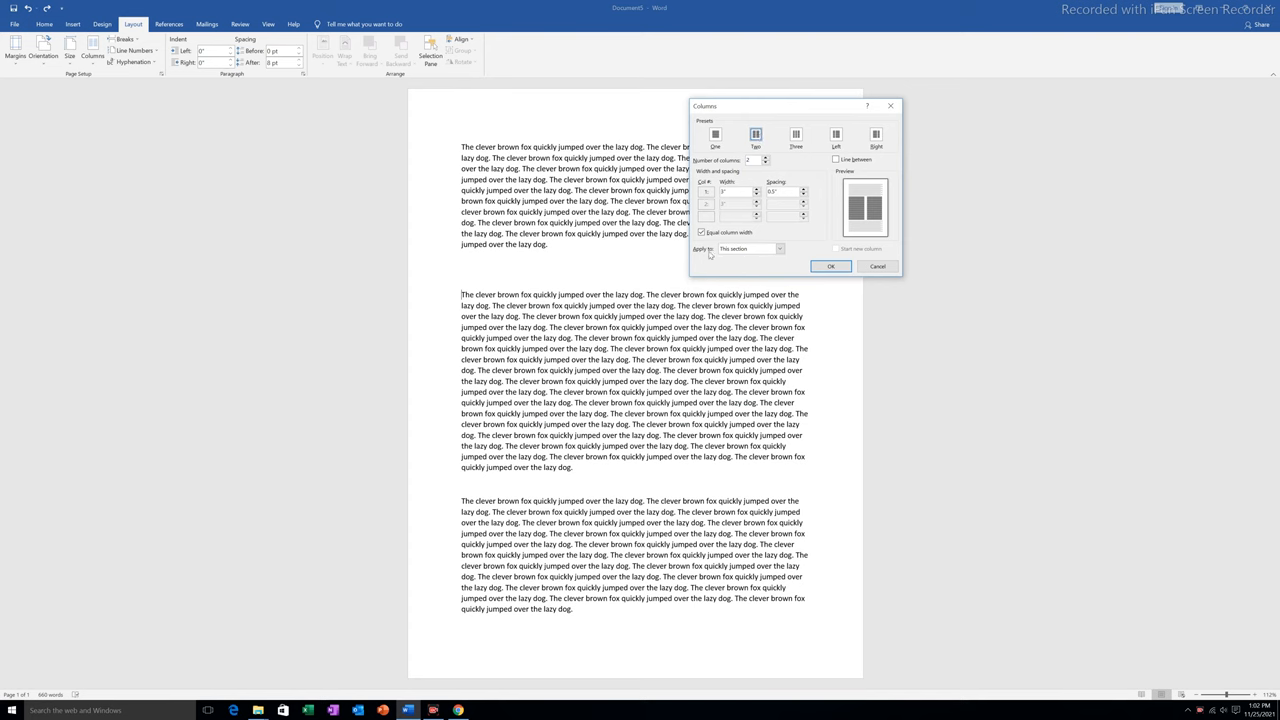
pyautogui.click(779, 248)
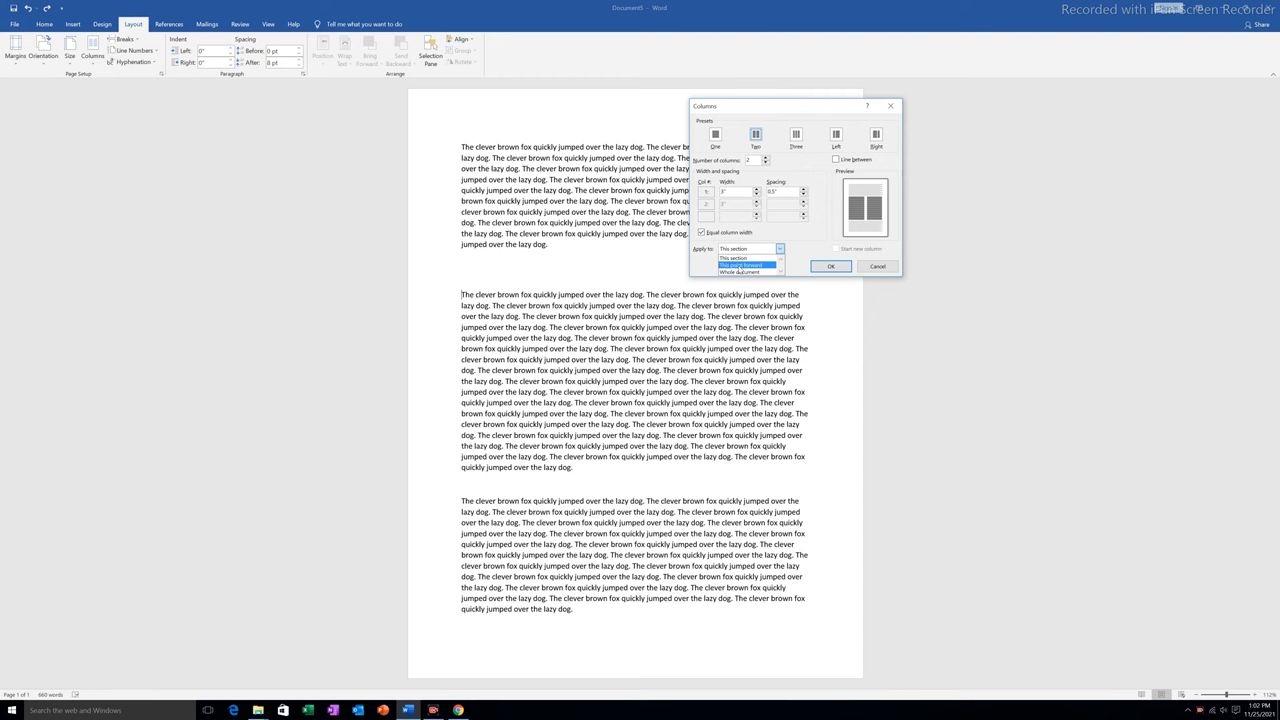
pyautogui.click(744, 265)
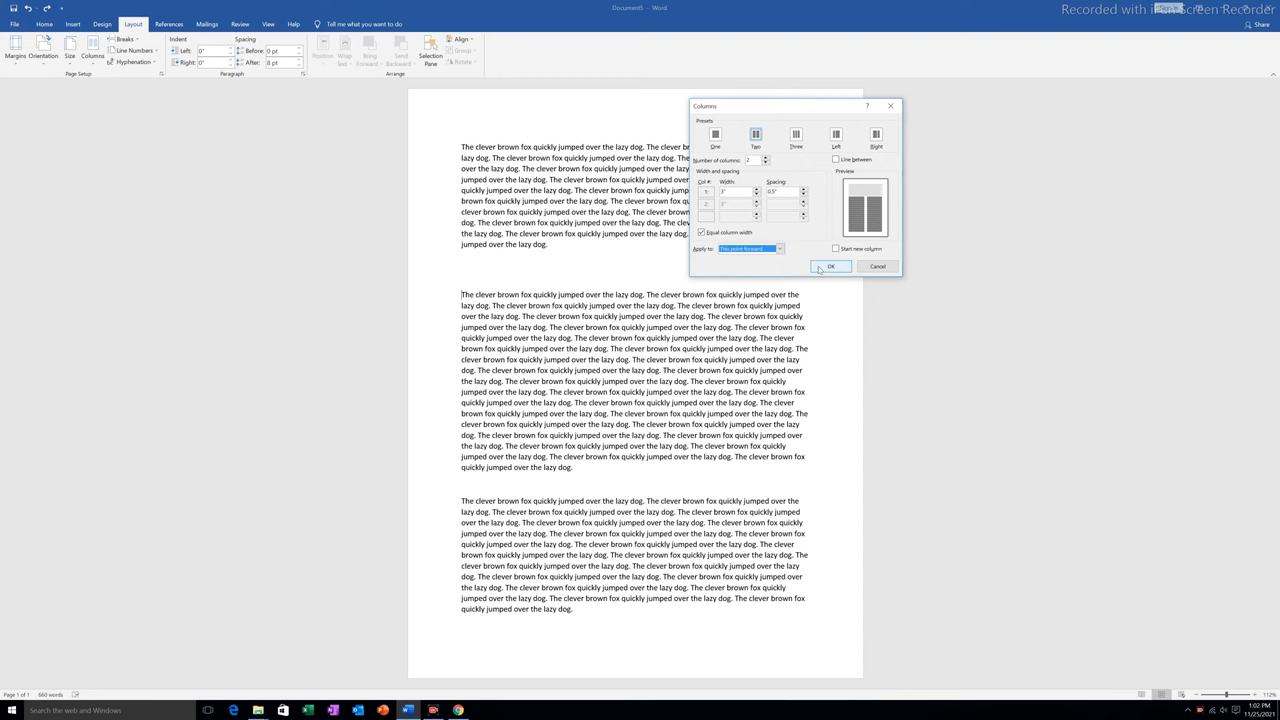
# Confirm the Columns dialog so paragraphs two onward flow in two columns.
pyautogui.click(830, 266)
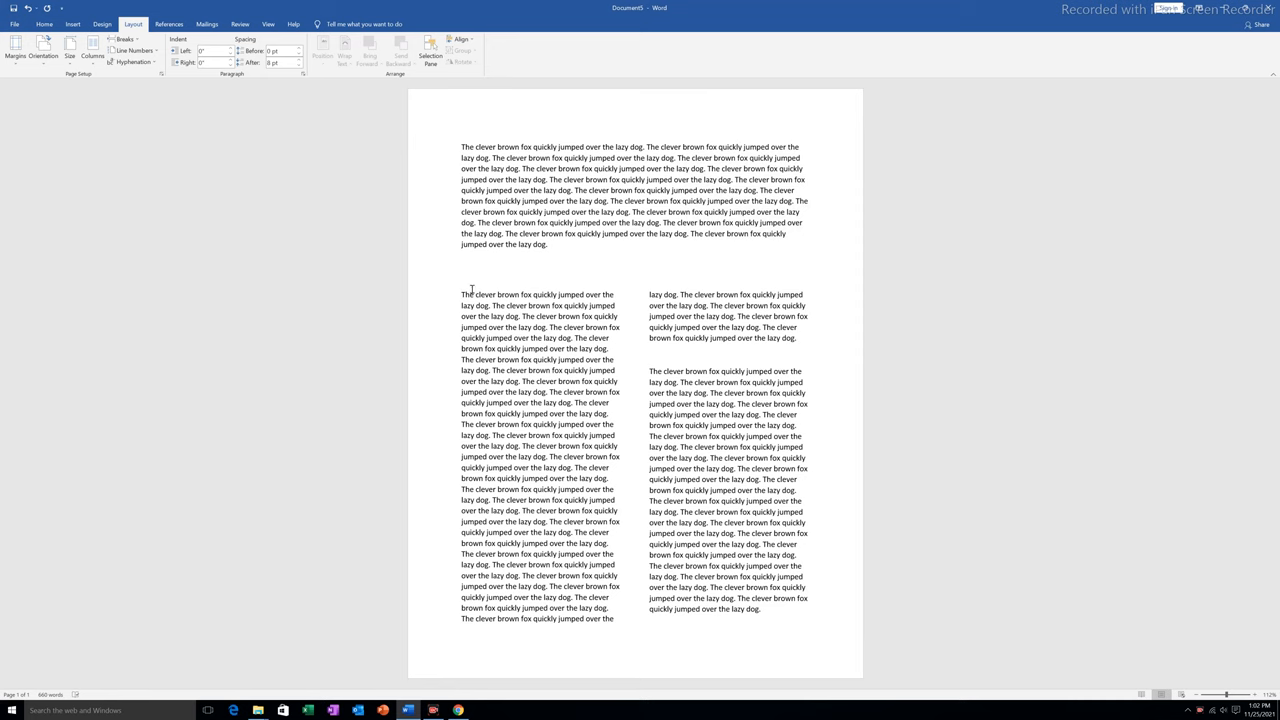
pyautogui.moveTo(675, 337)
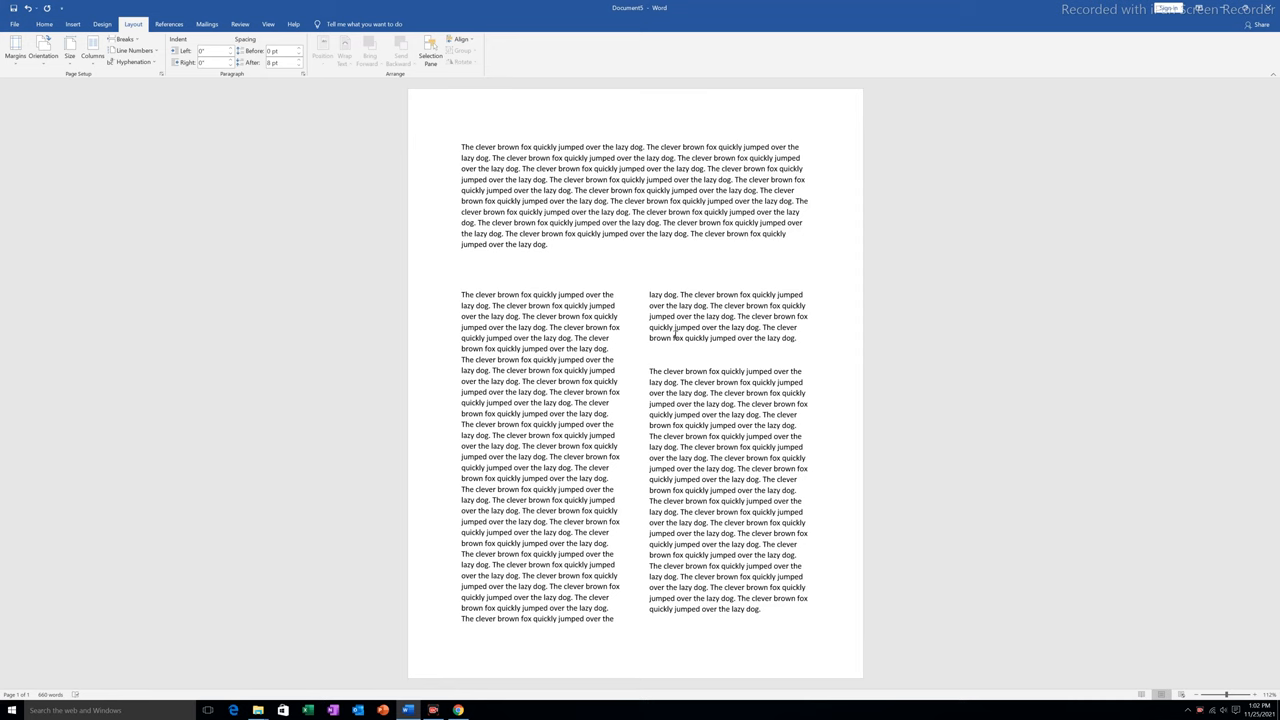